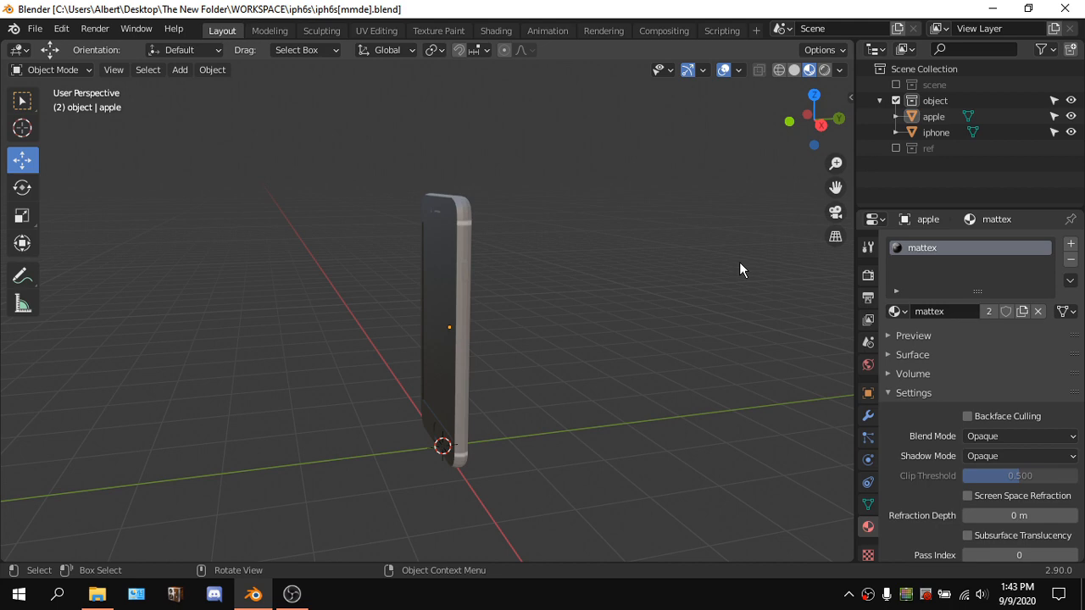
mouse_move(663, 218)
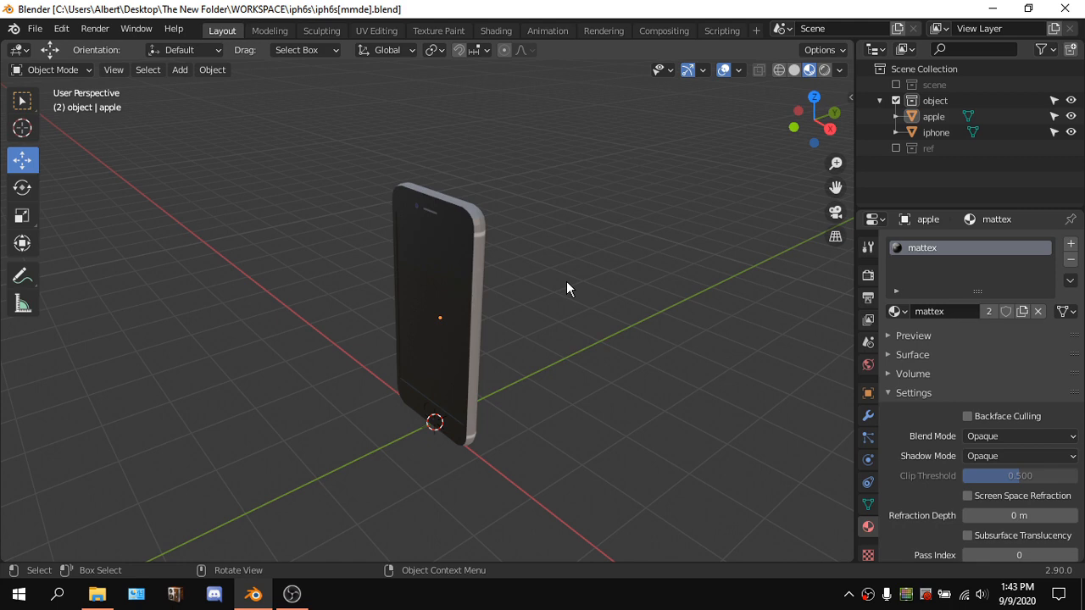
mouse_move(598, 252)
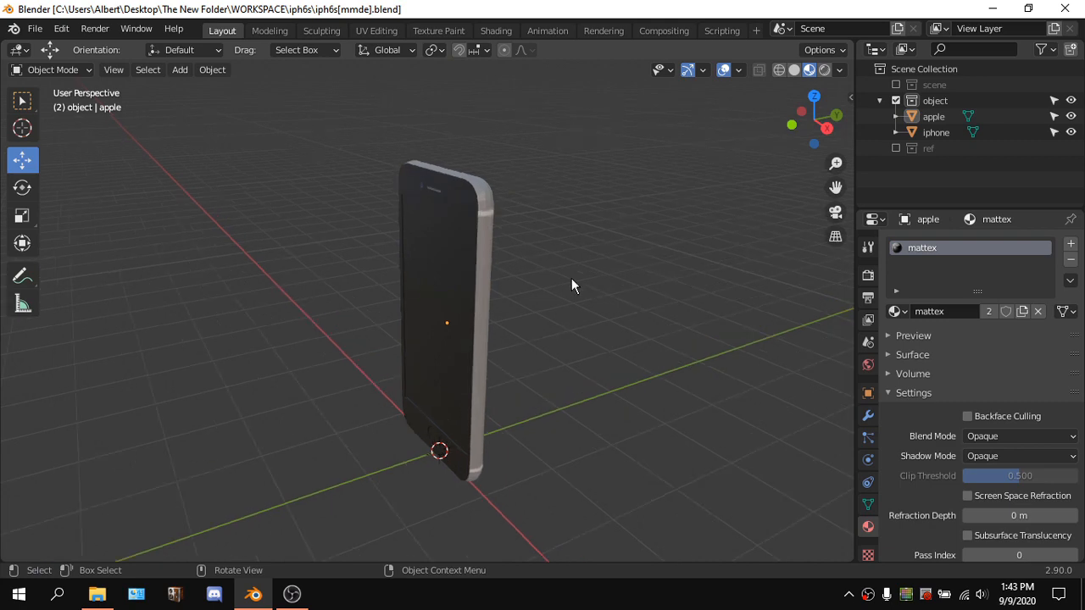
mouse_move(582, 284)
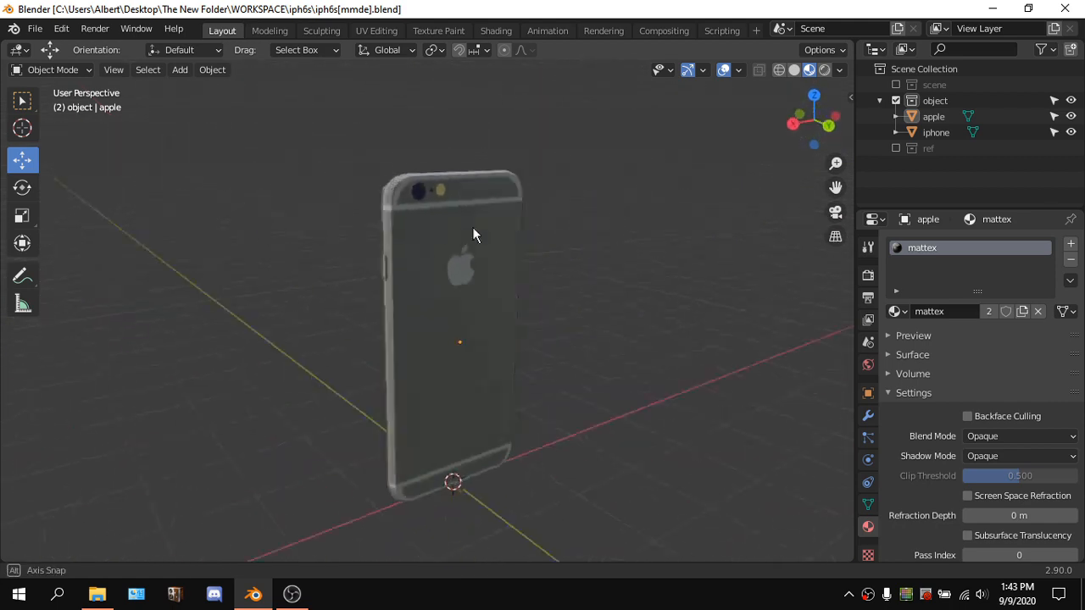
Create an MMD model root named iph6s (English name iph6s) and scale its armature down
left_click_drag(475, 237, 606, 231)
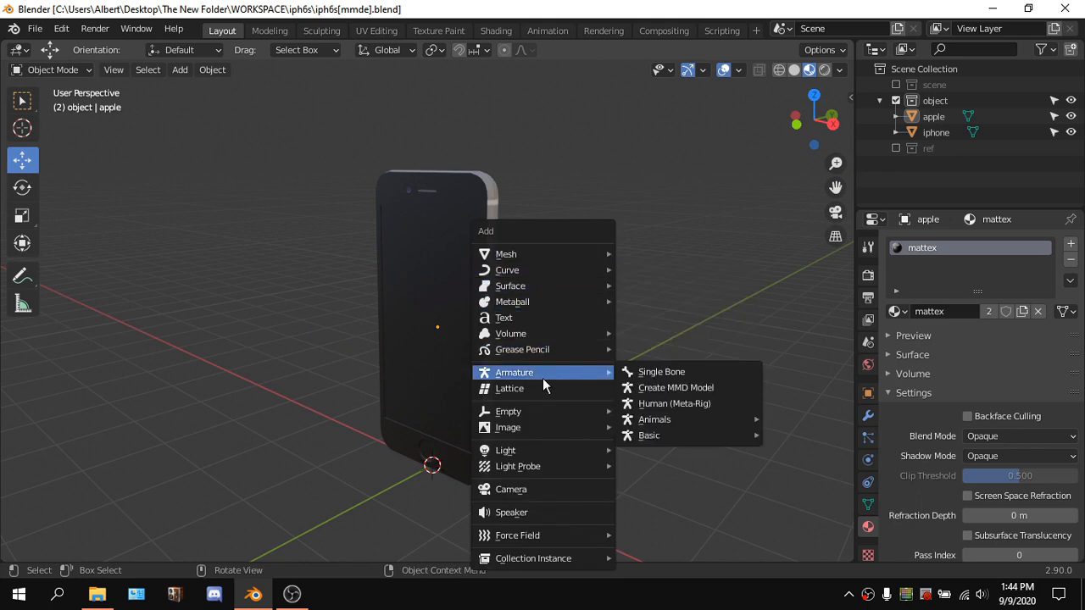
mouse_move(675, 388)
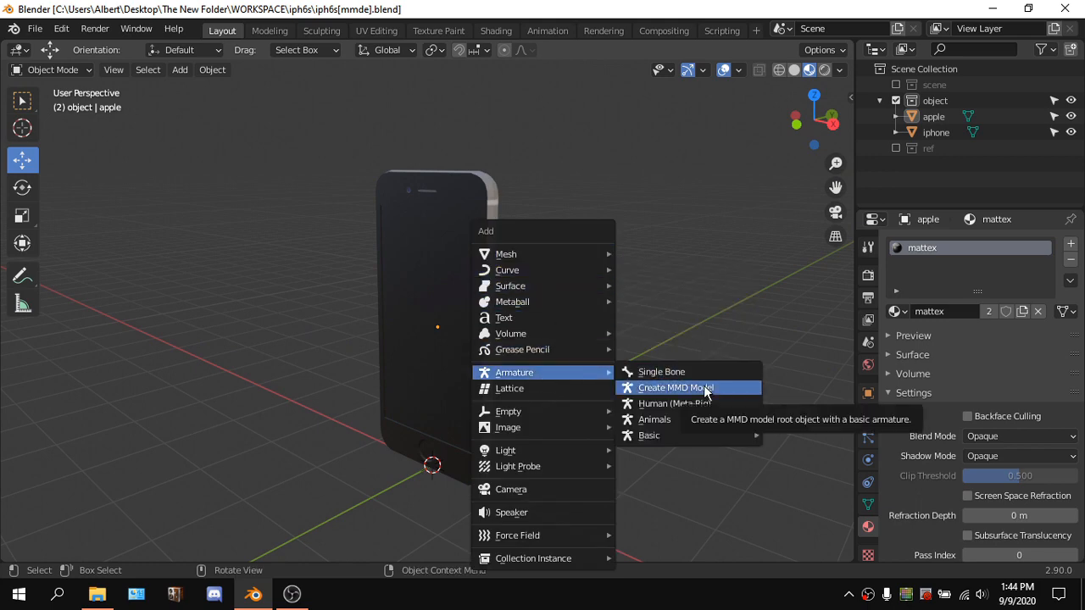
left_click(676, 387)
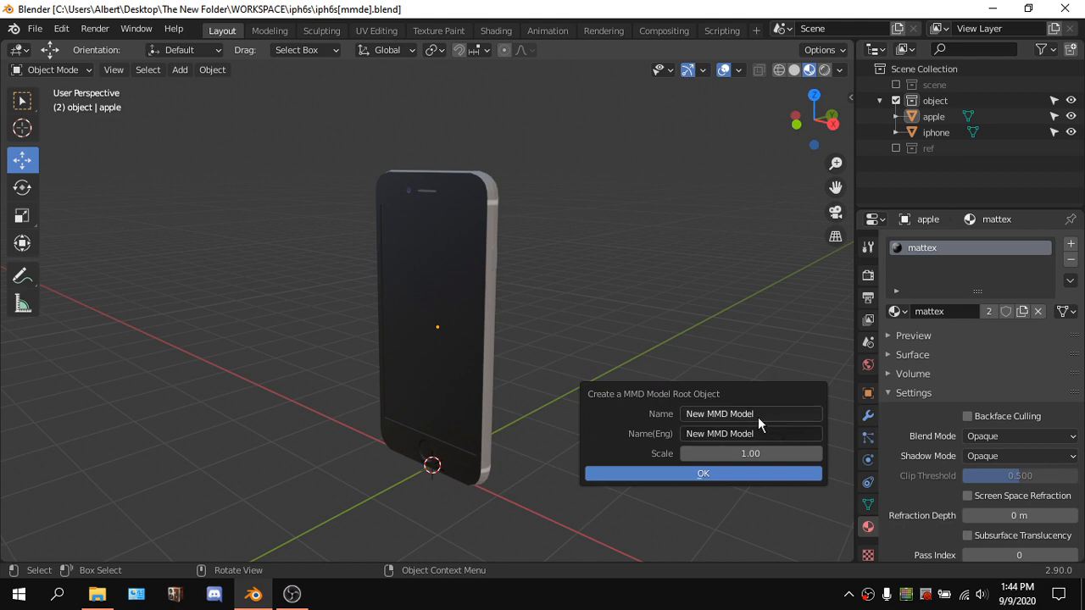
type("iph6s")
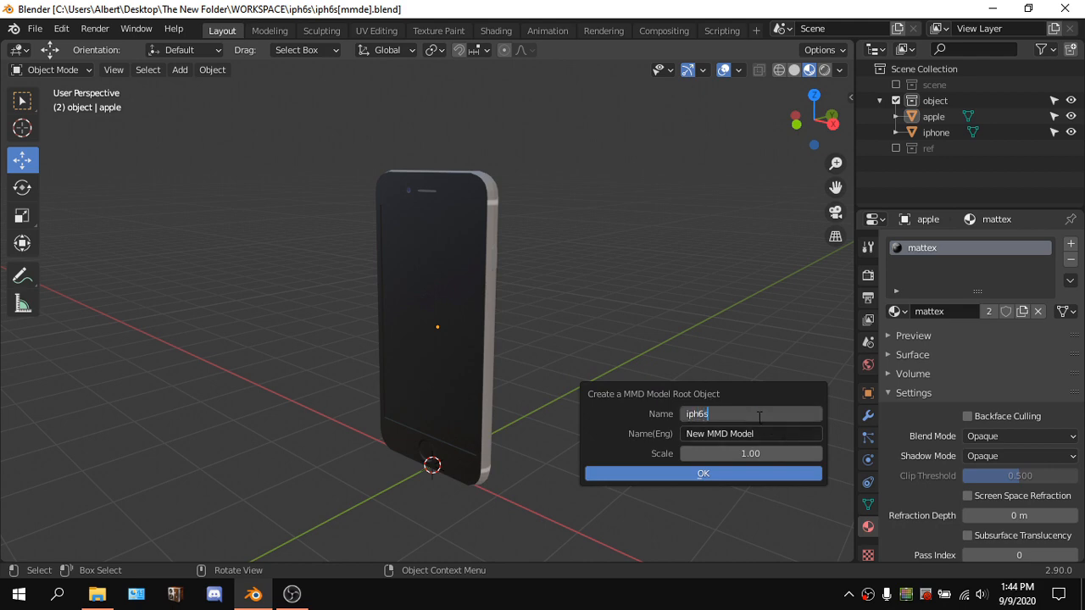
left_click(750, 433)
type("iph6s")
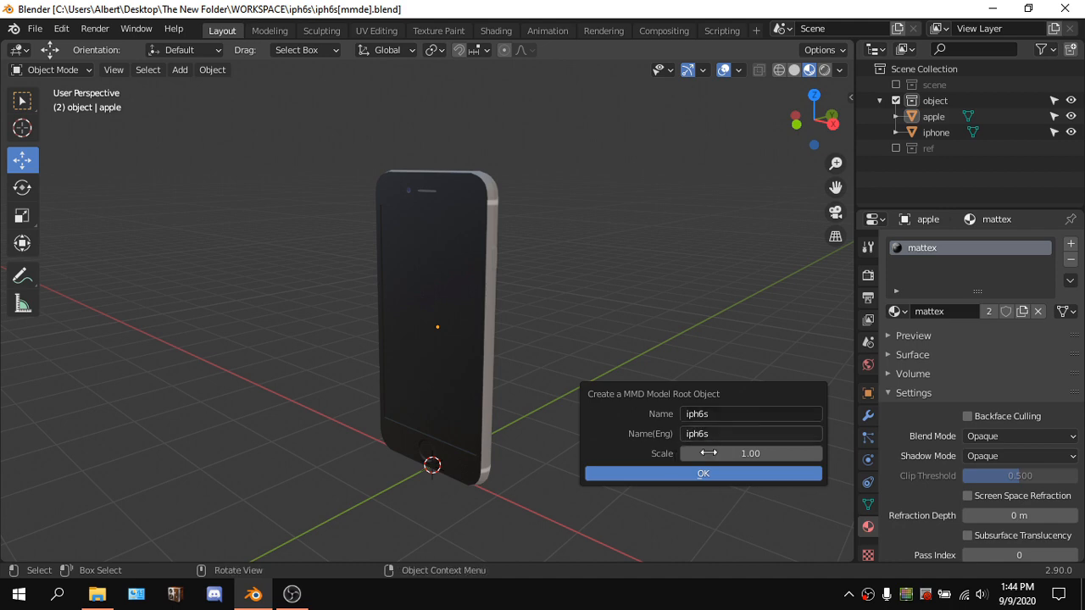
left_click(703, 473)
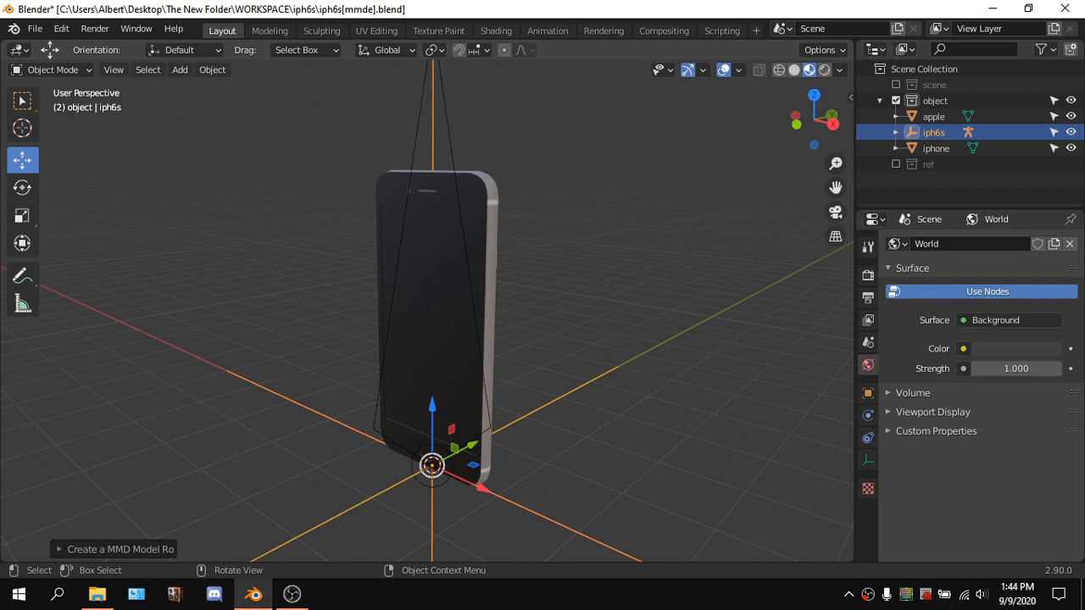
key("s")
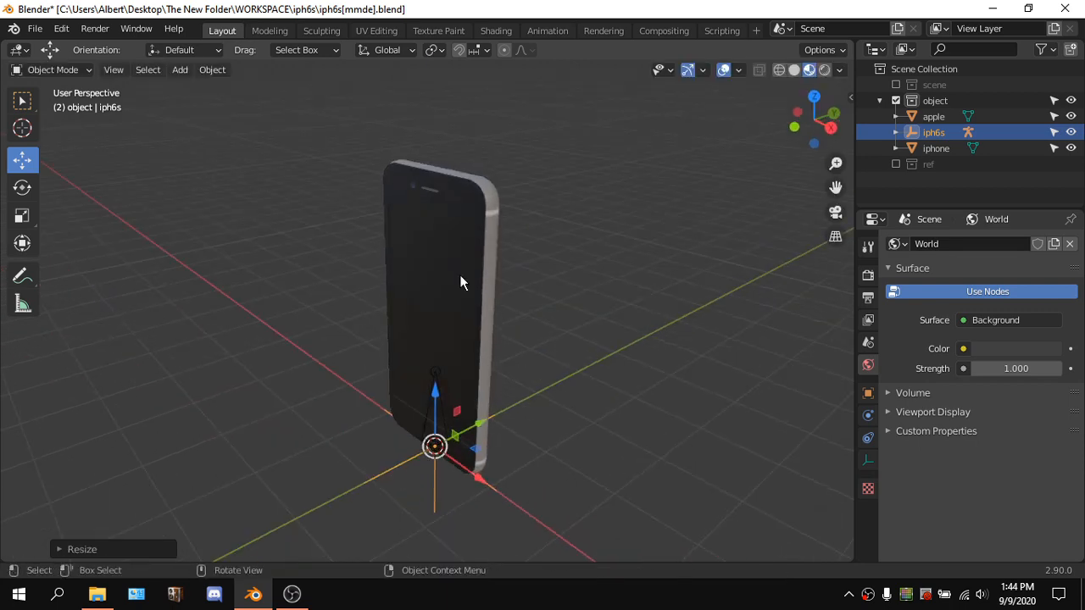
Parent the iphone and apple meshes to the iph6s armature with Object (Keep Transform)
left_click(936, 147)
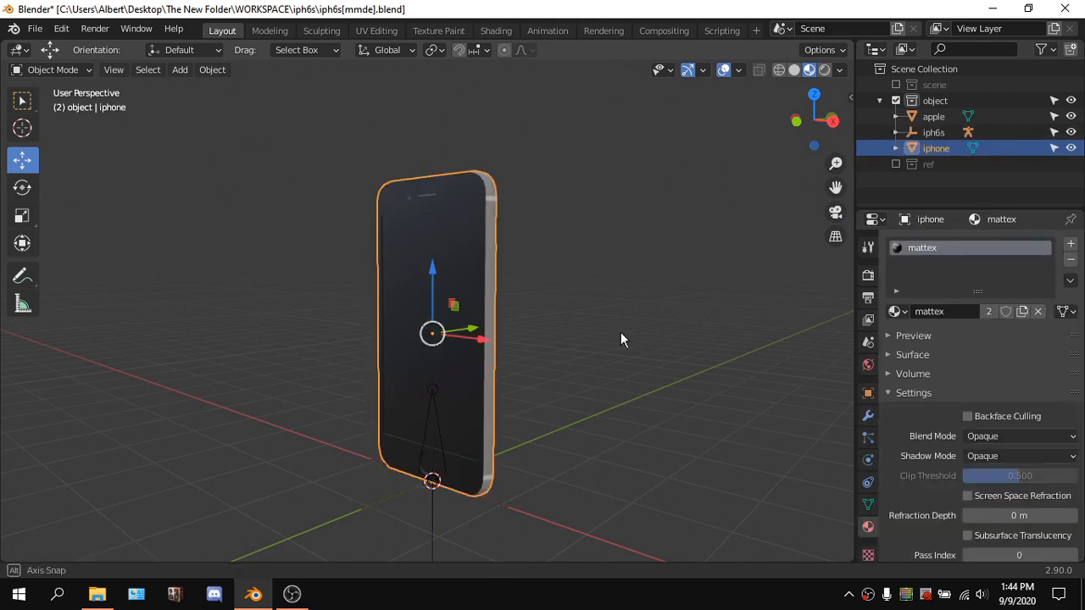
left_click_drag(593, 339, 492, 306)
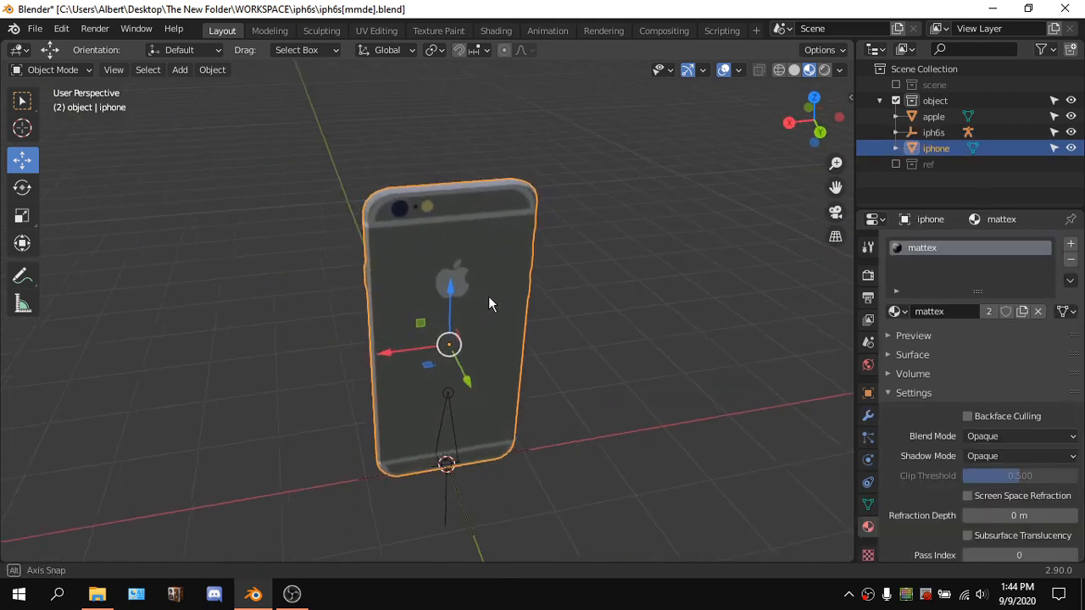
left_click_drag(491, 305, 470, 271)
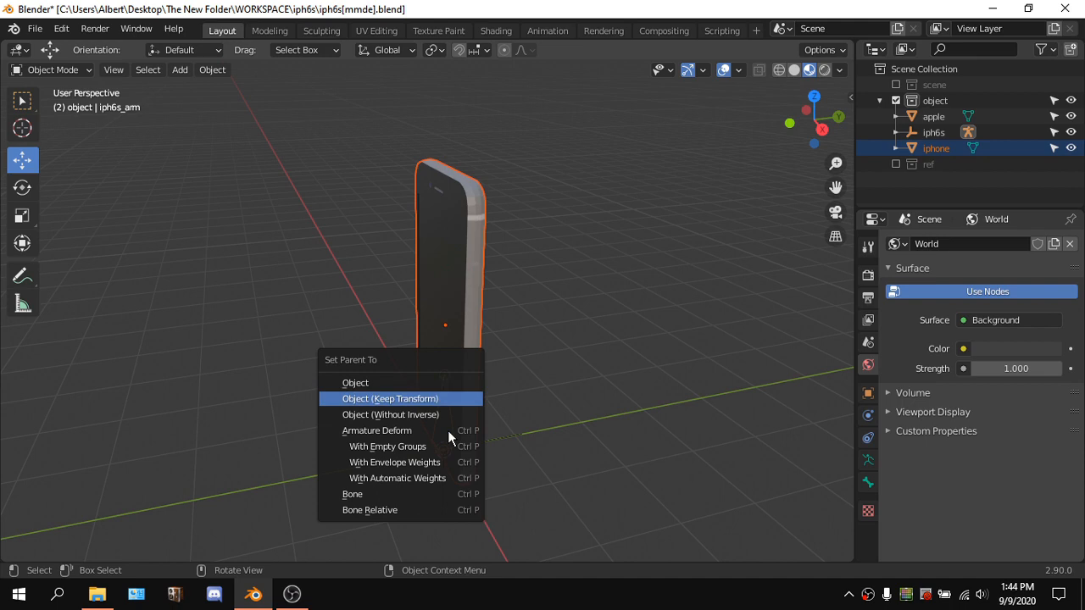
left_click(389, 398)
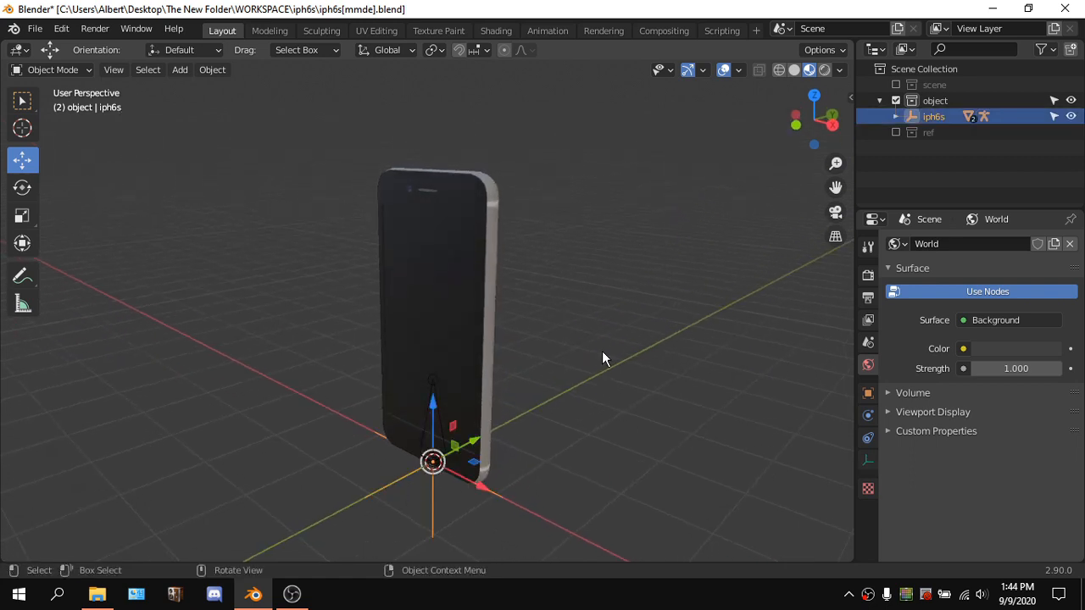
mouse_move(456, 481)
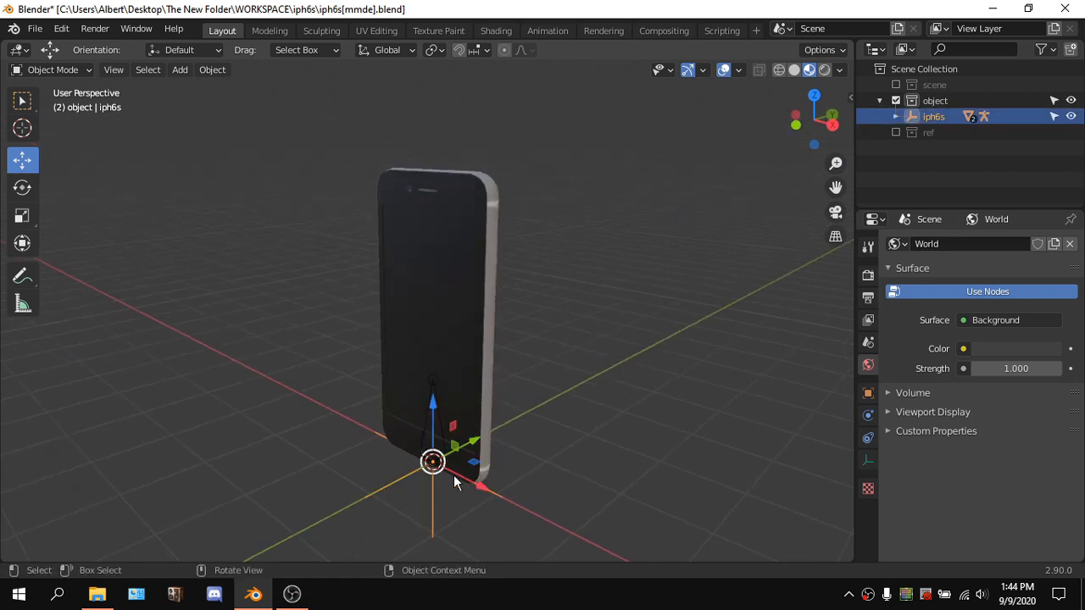
mouse_move(653, 350)
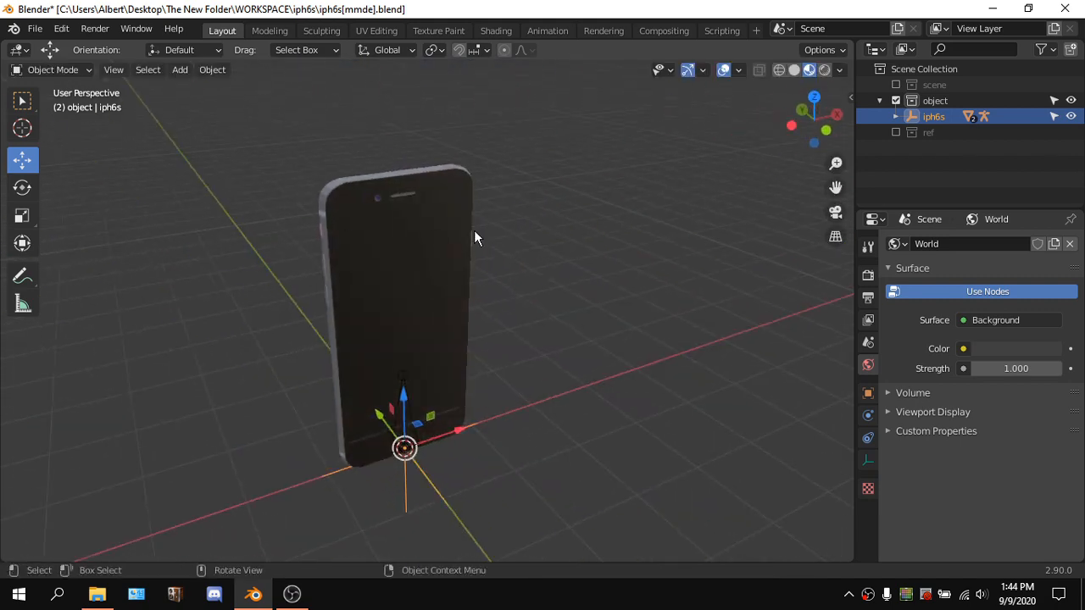
left_click_drag(475, 237, 466, 314)
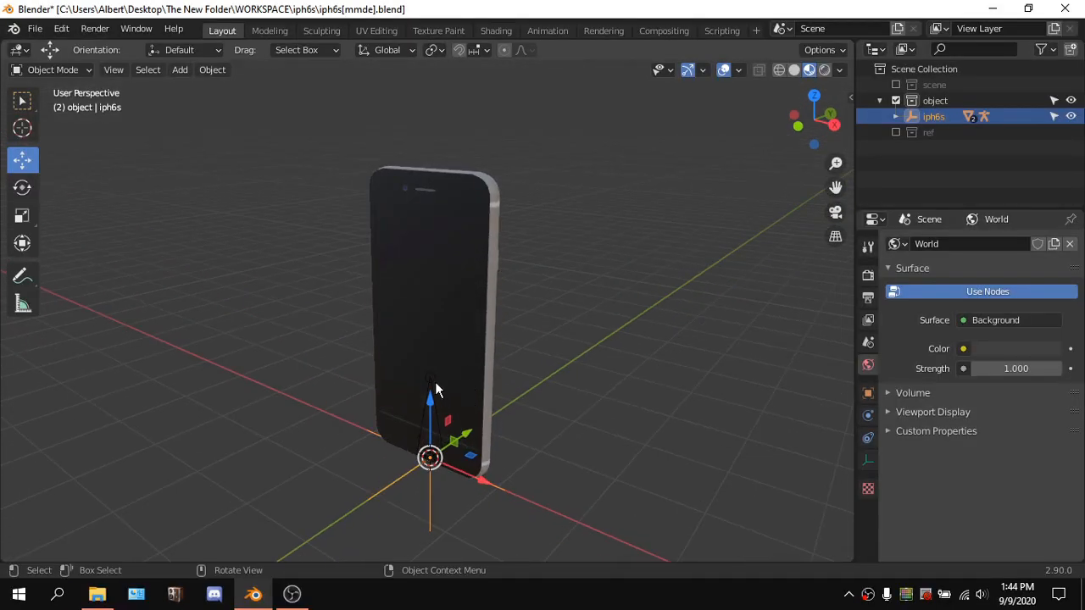
Select the iph6s armature and open it for bone editing
left_click(895, 117)
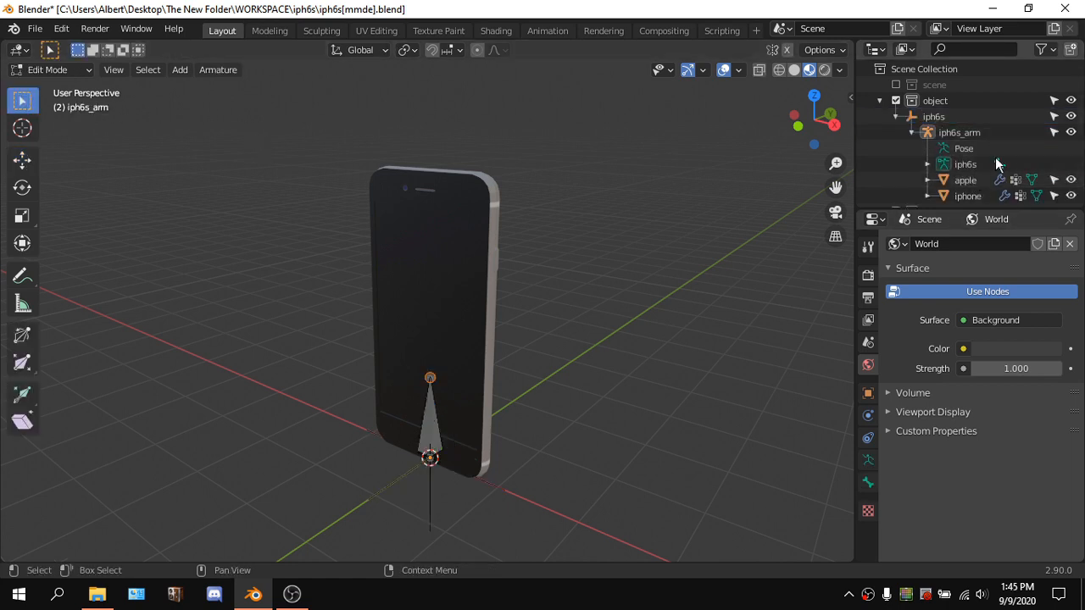
left_click(430, 415)
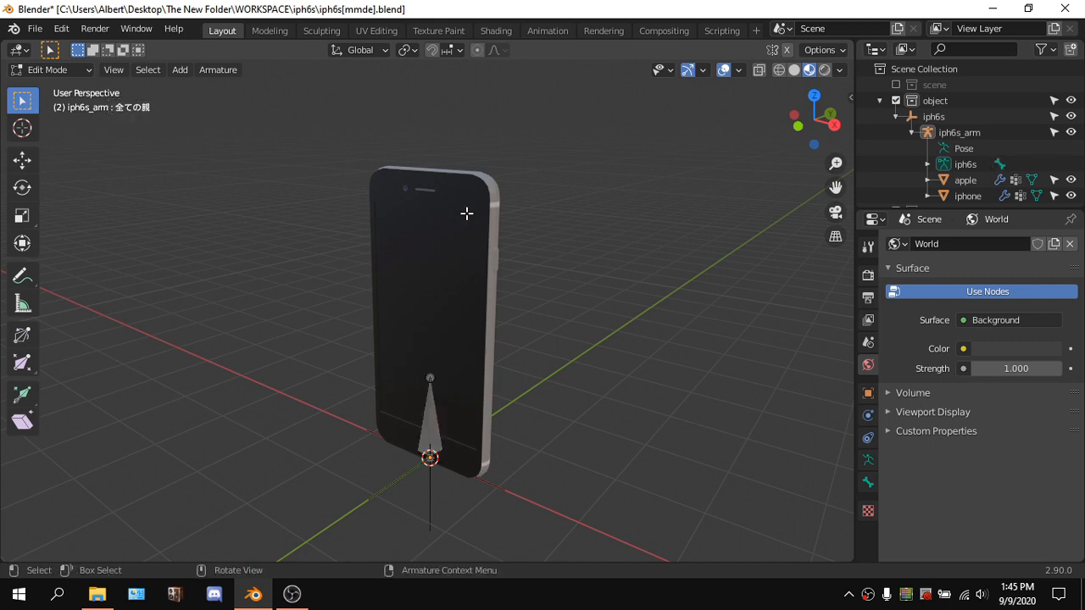
mouse_move(587, 243)
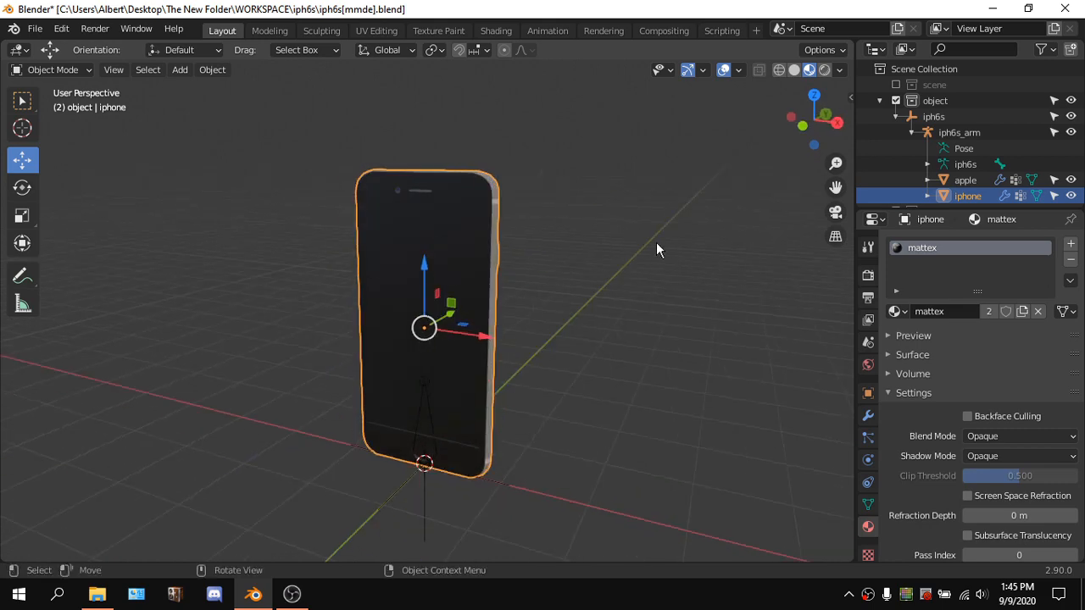
Add the phone's texture file to the MMD material, then select the apple logo
left_click_drag(657, 250, 852, 335)
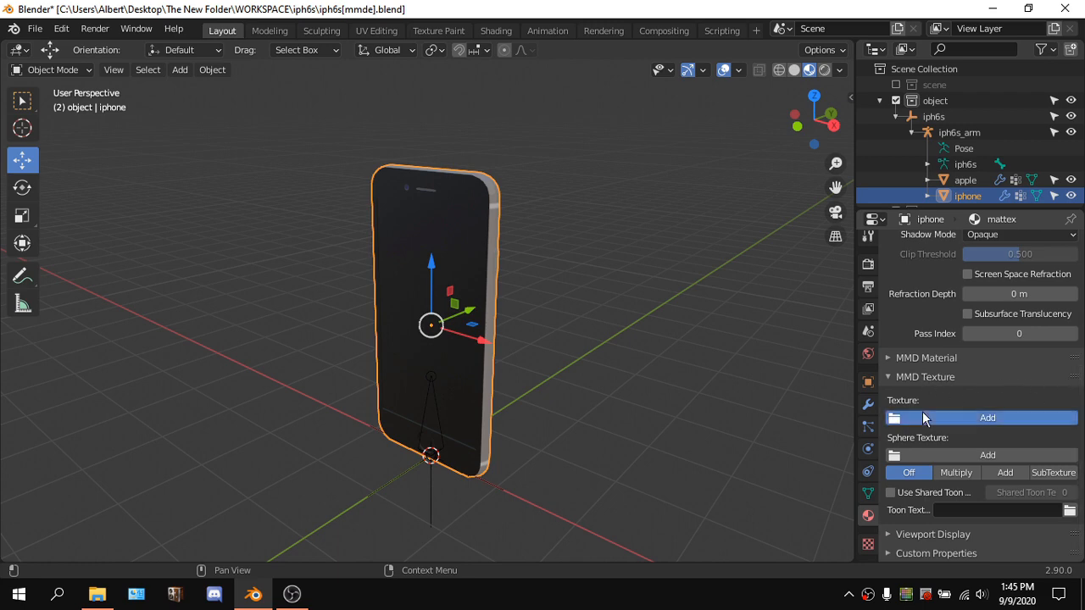
left_click(987, 417)
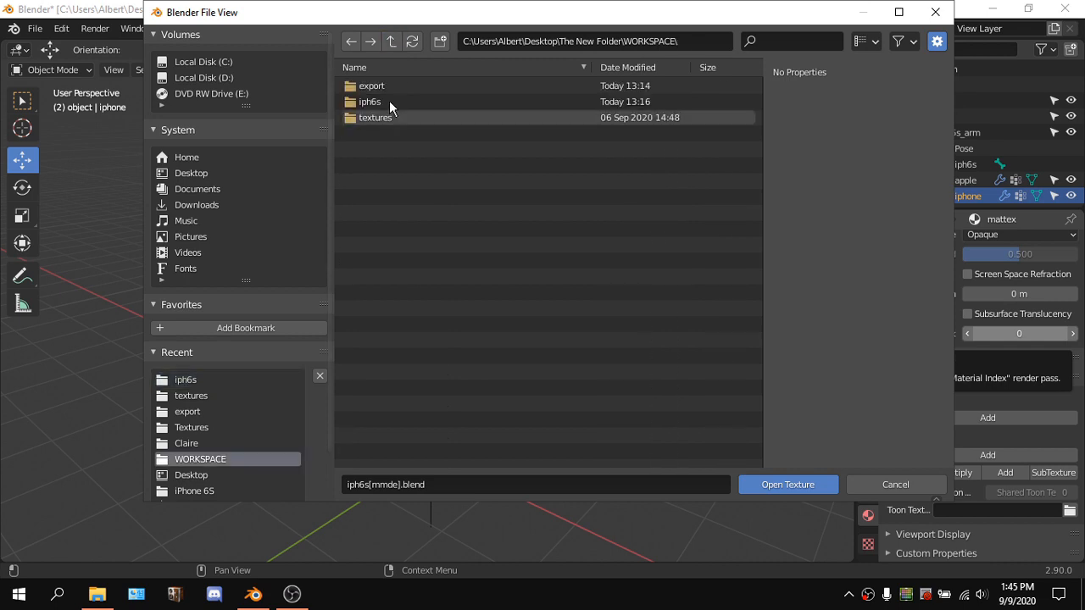
left_click(786, 484)
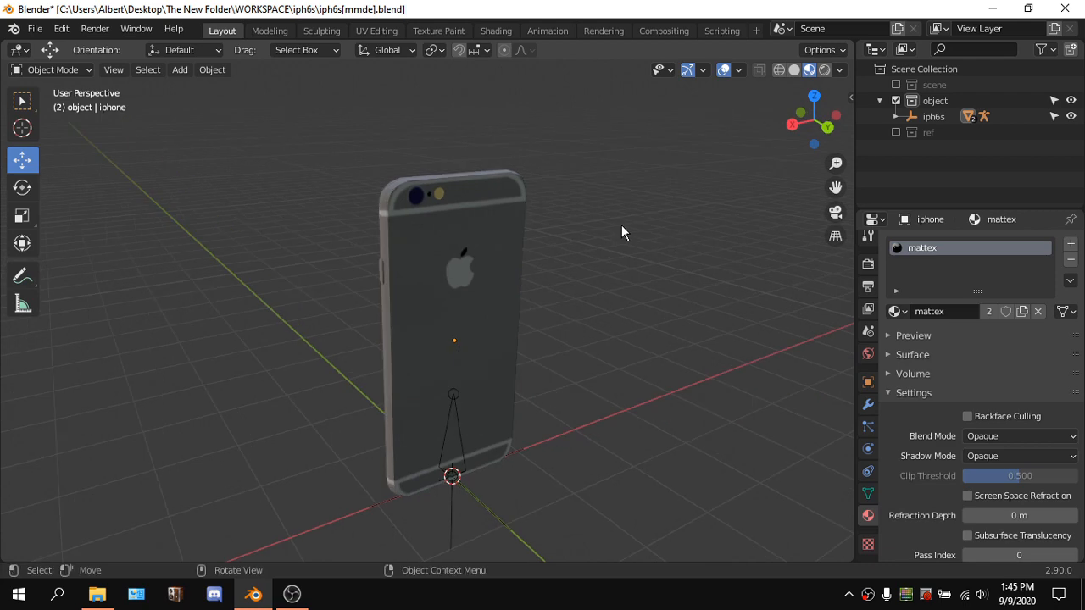
left_click(462, 255)
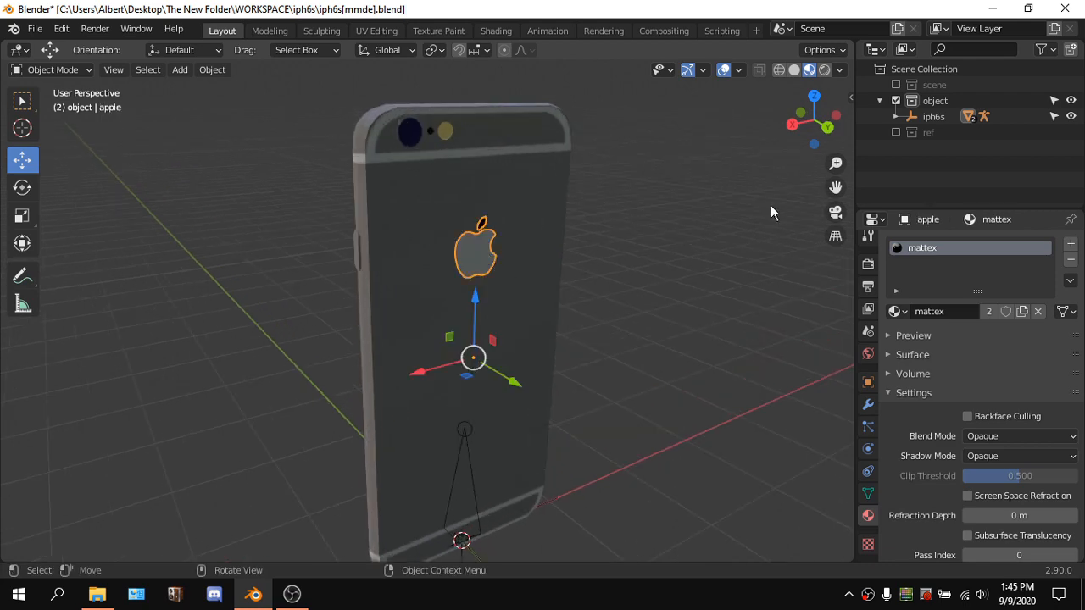
mouse_move(801, 219)
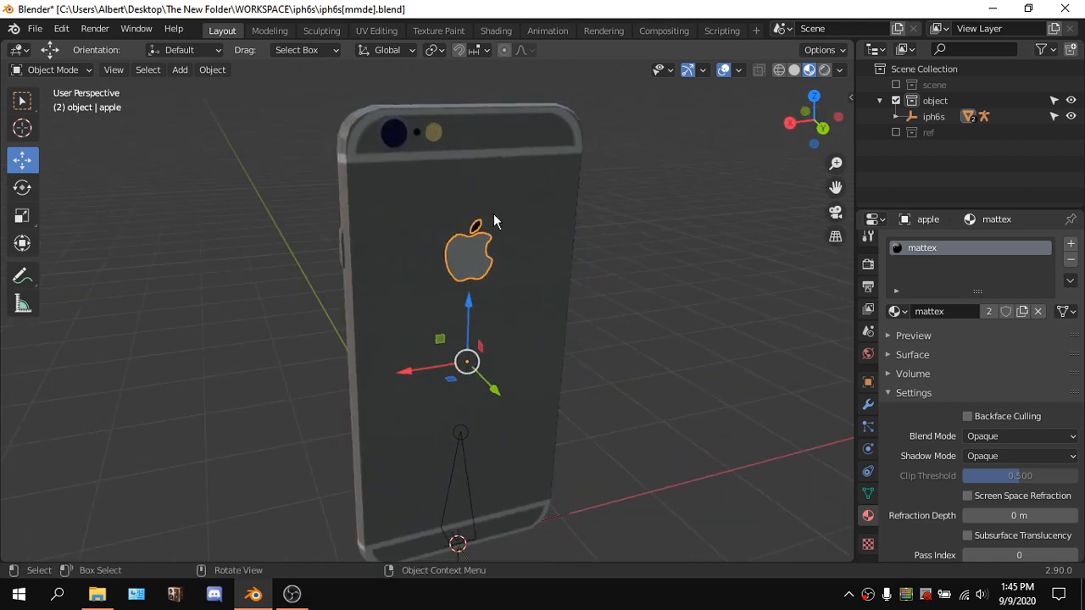
Recalculate the apple logo's normals in Edit Mode and return to Object Mode
key("Tab")
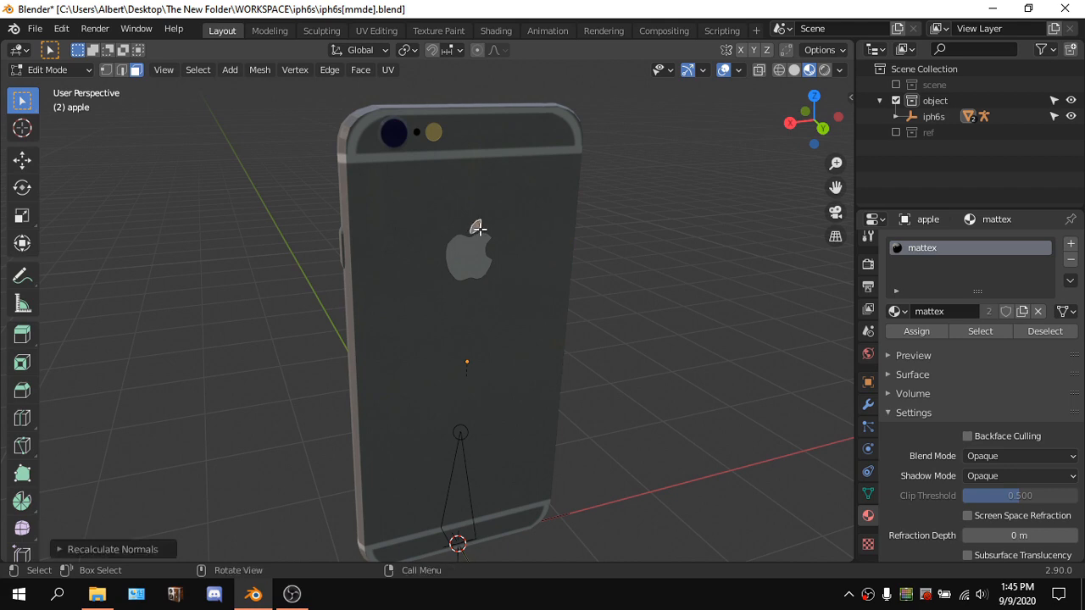
key("Tab")
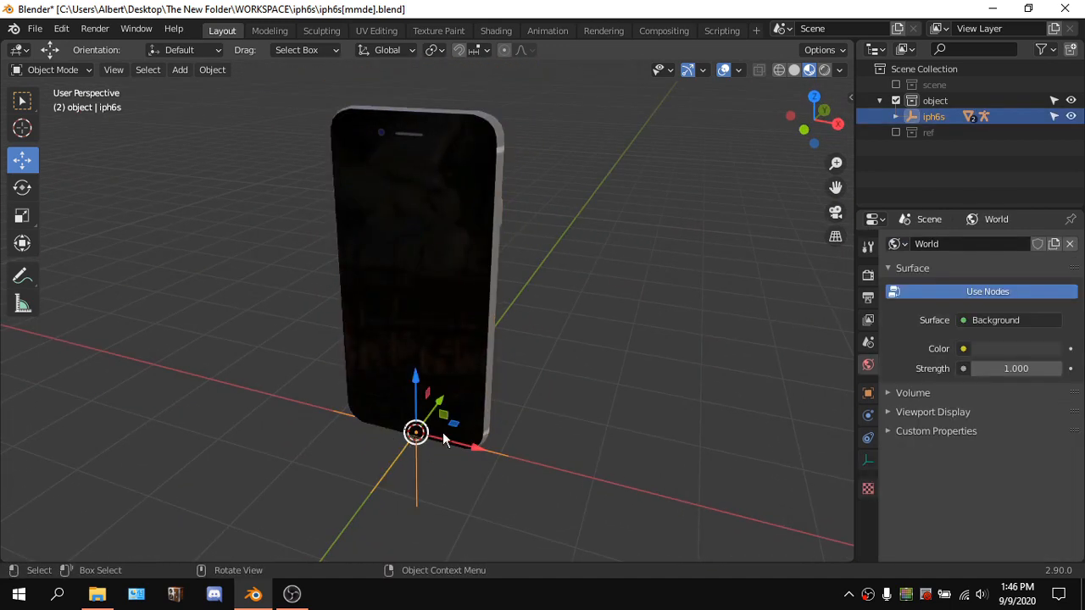
Choose the MikuMikuDance Model (.pmx) export format from the File menu
left_click(35, 28)
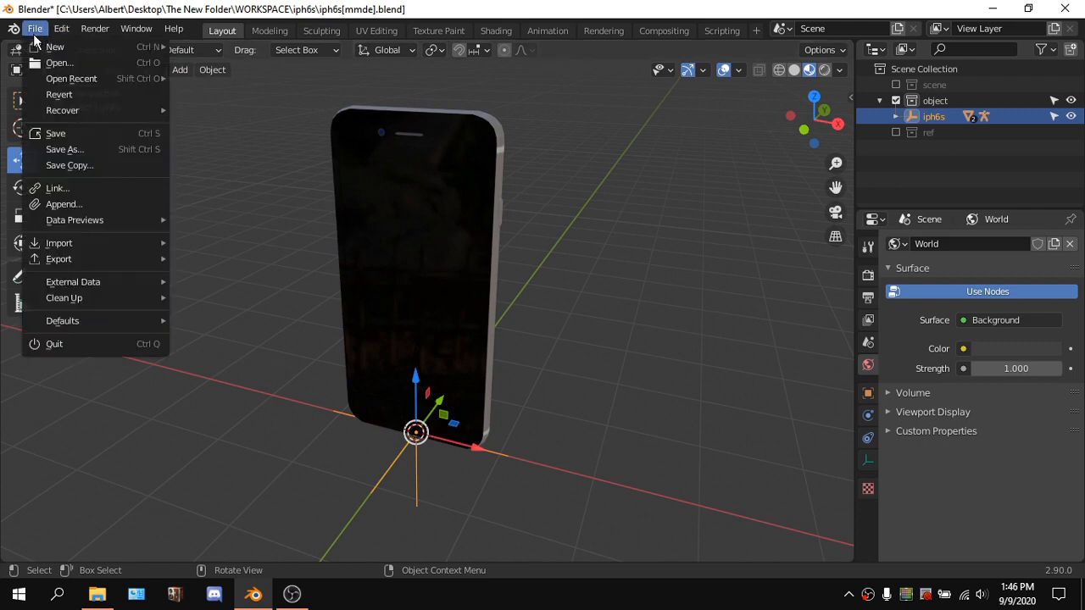
left_click(58, 258)
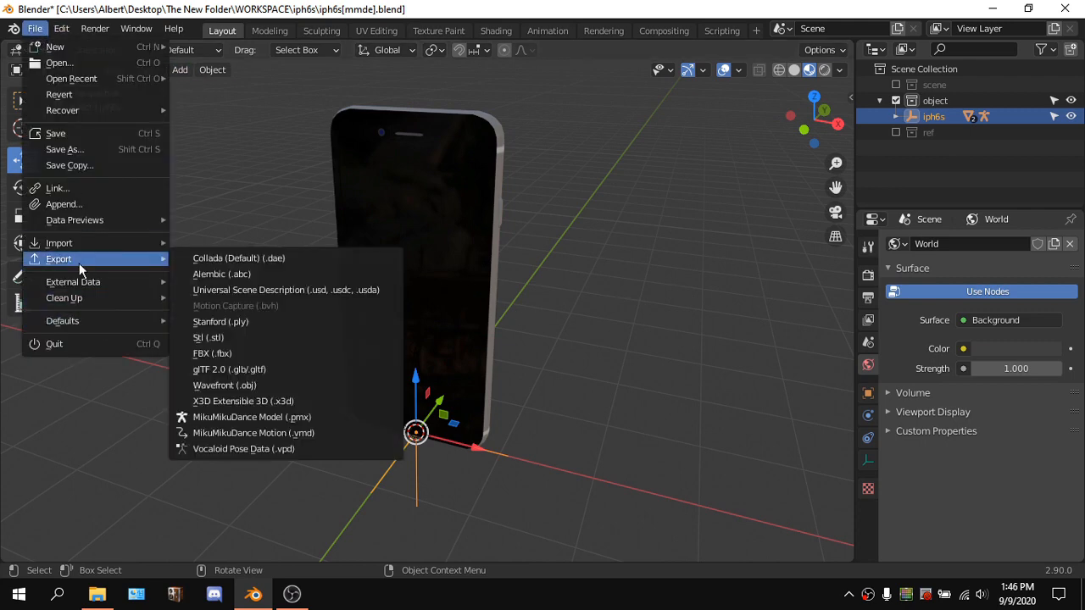
left_click(252, 416)
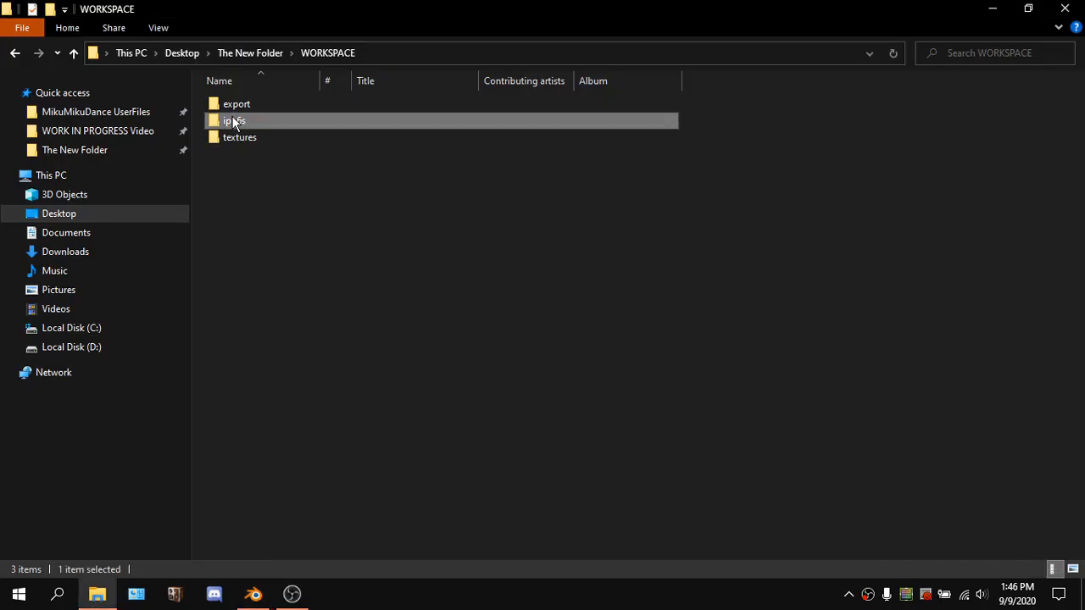
Open the iph6s folder in WORKSPACE
double_click(237, 104)
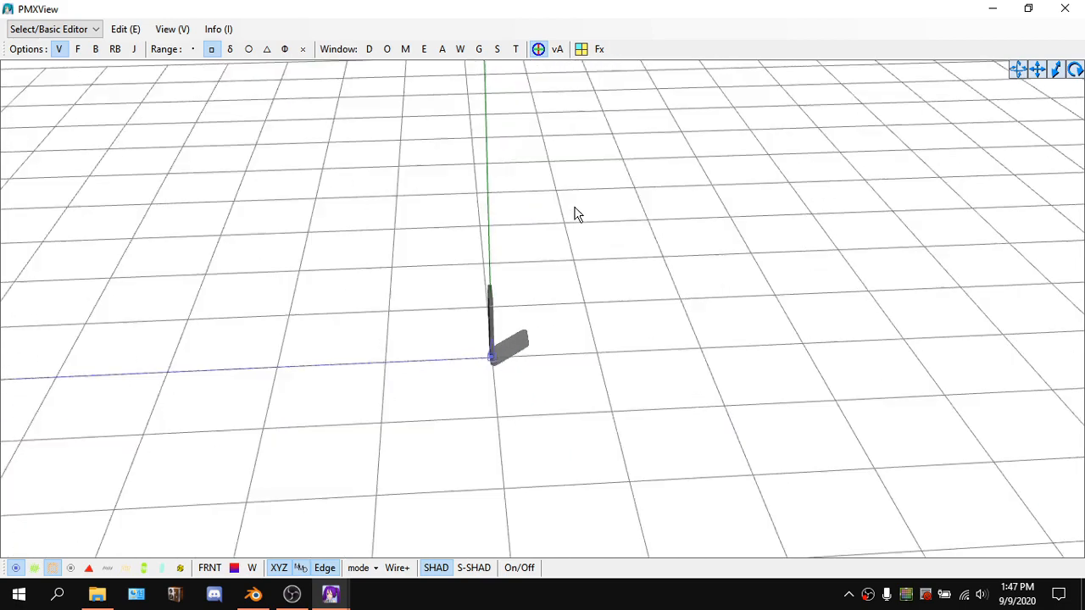
Orbit around the exported phone model in PMXView
left_click_drag(576, 212, 504, 250)
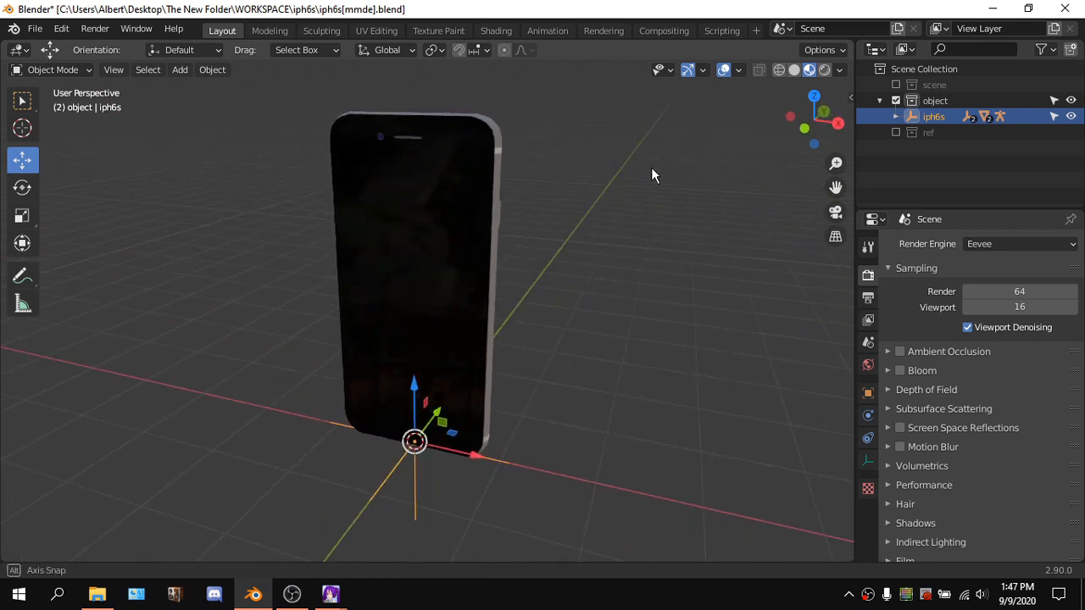
left_click_drag(653, 175, 583, 175)
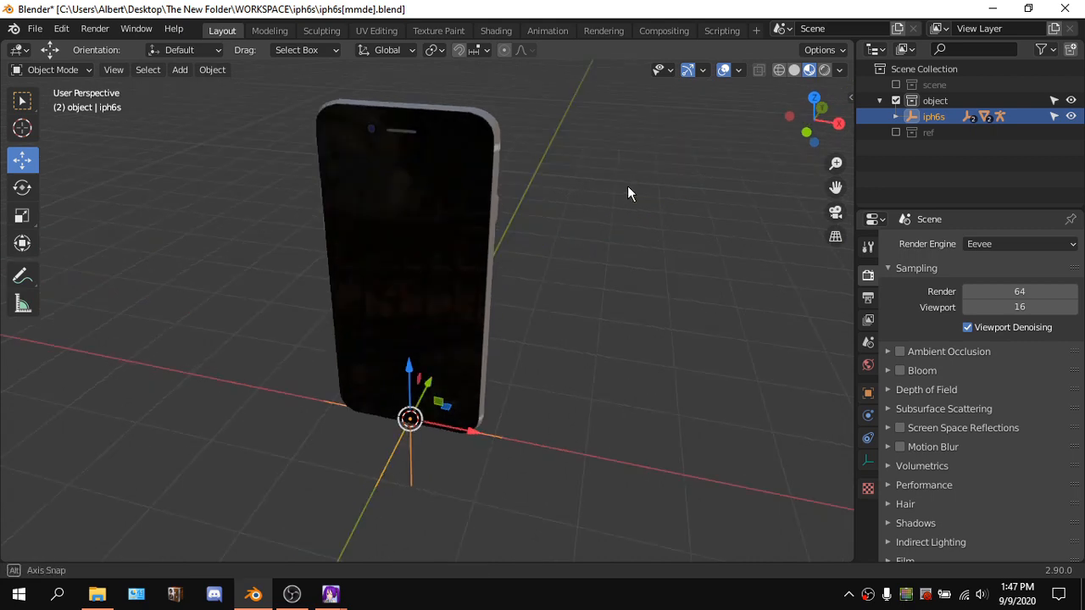
left_click_drag(630, 192, 486, 175)
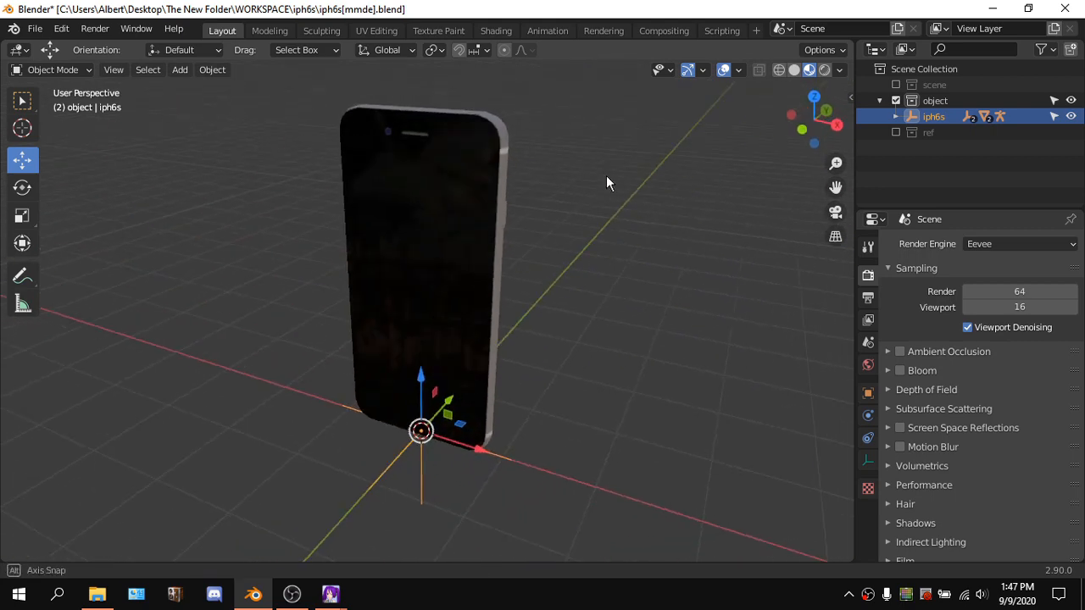
left_click_drag(607, 183, 555, 185)
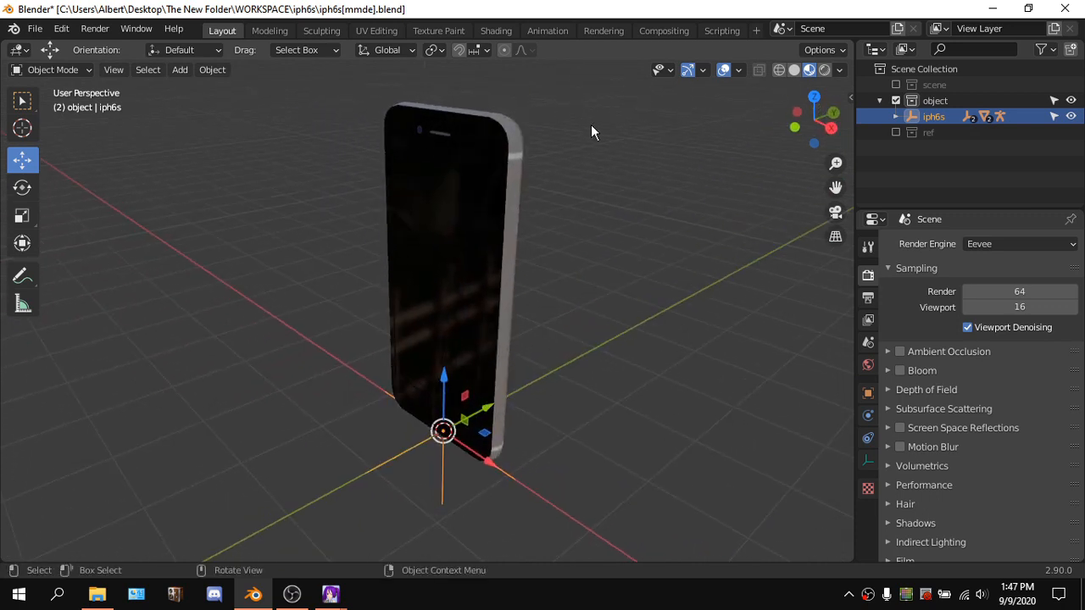
left_click_drag(593, 131, 550, 143)
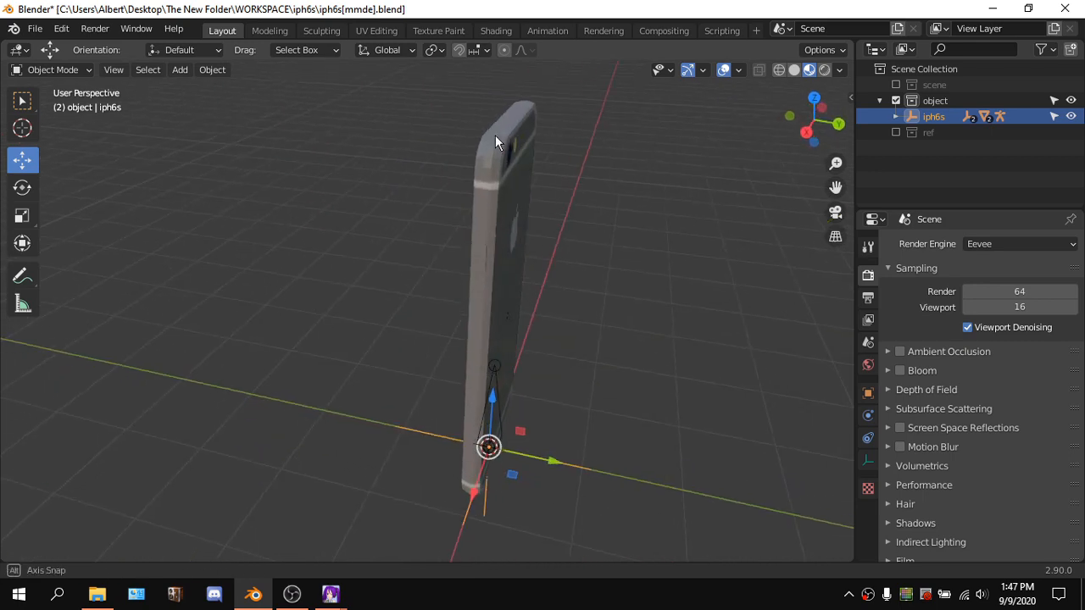
left_click_drag(496, 140, 593, 151)
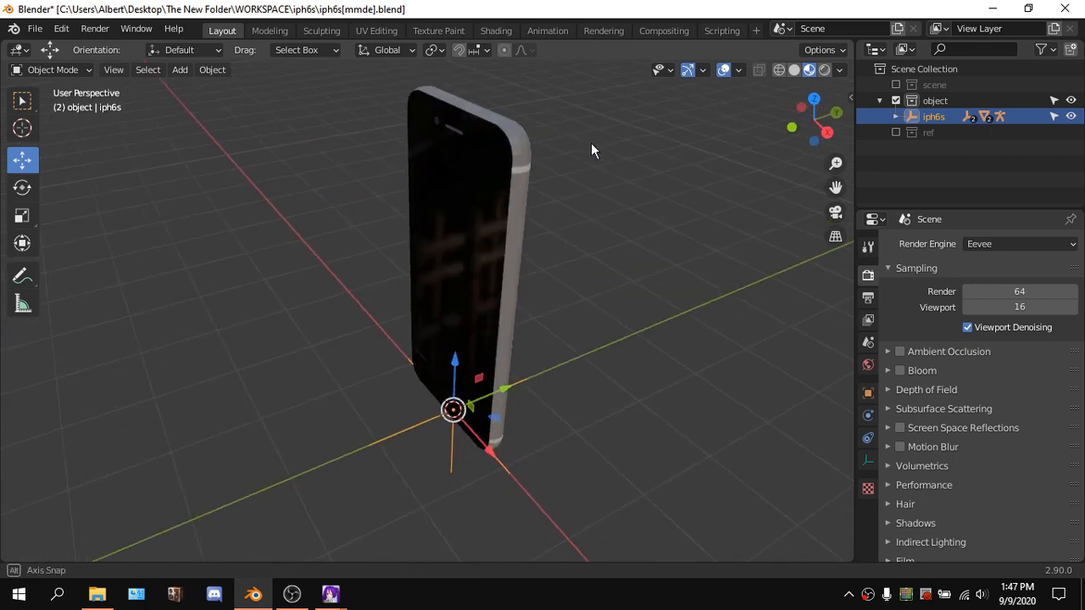
left_click_drag(593, 151, 763, 157)
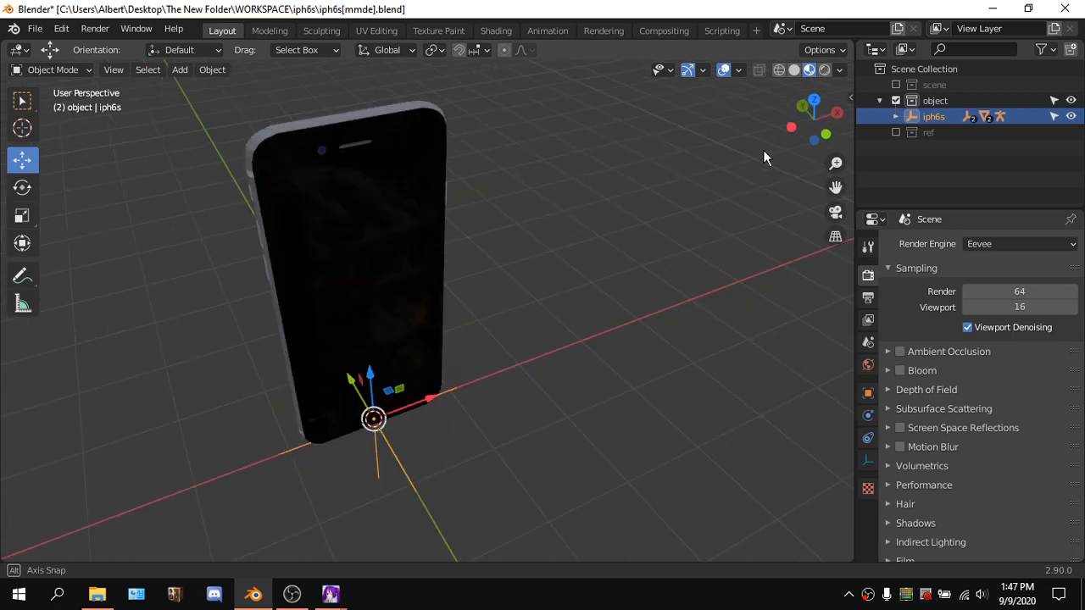